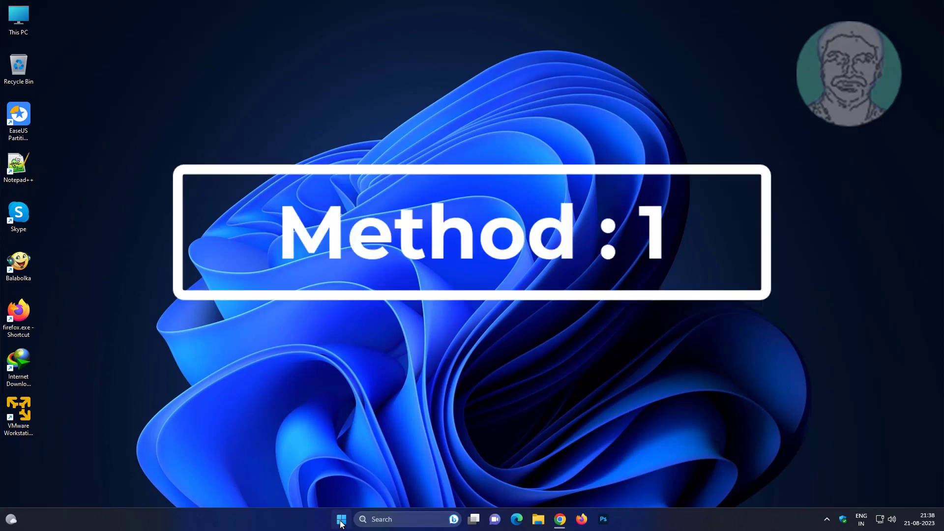
# Step: Launch the Settings app from Start, landing on System > About
pyautogui.click(341, 520)
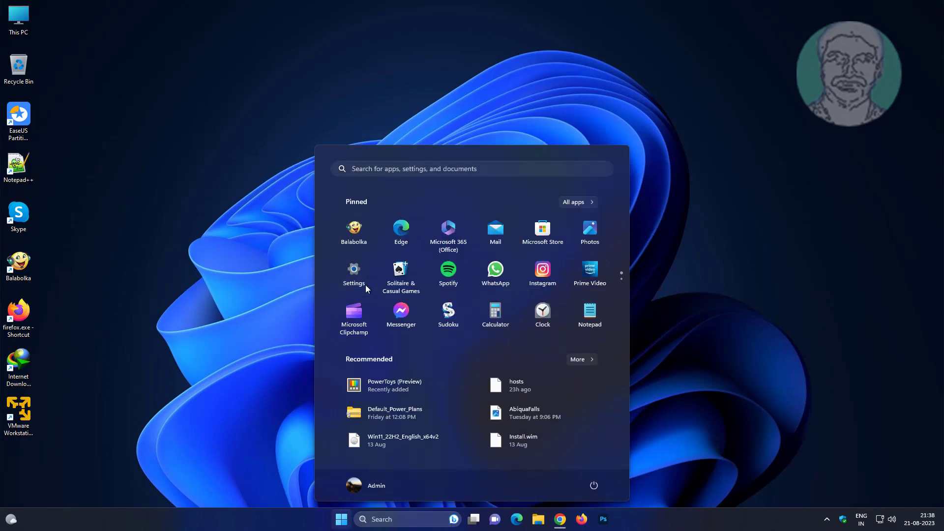
pyautogui.click(354, 268)
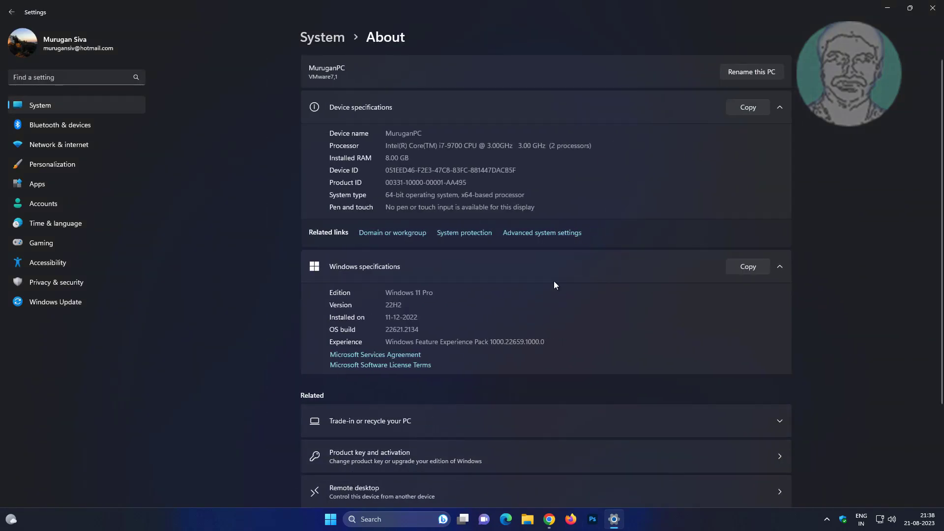
# Step: Reach the Environment Variables window via Advanced system settings and focus the System variables list
pyautogui.click(542, 232)
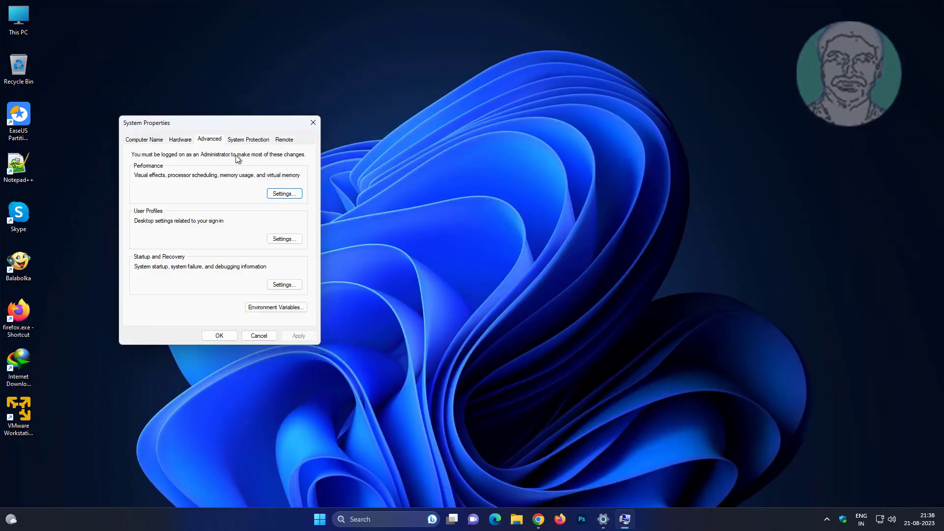
pyautogui.click(275, 307)
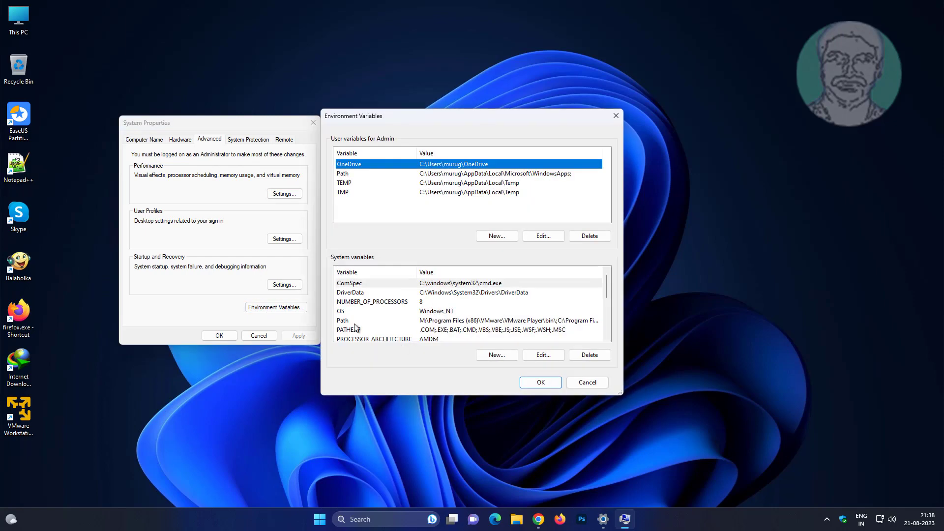
pyautogui.click(350, 283)
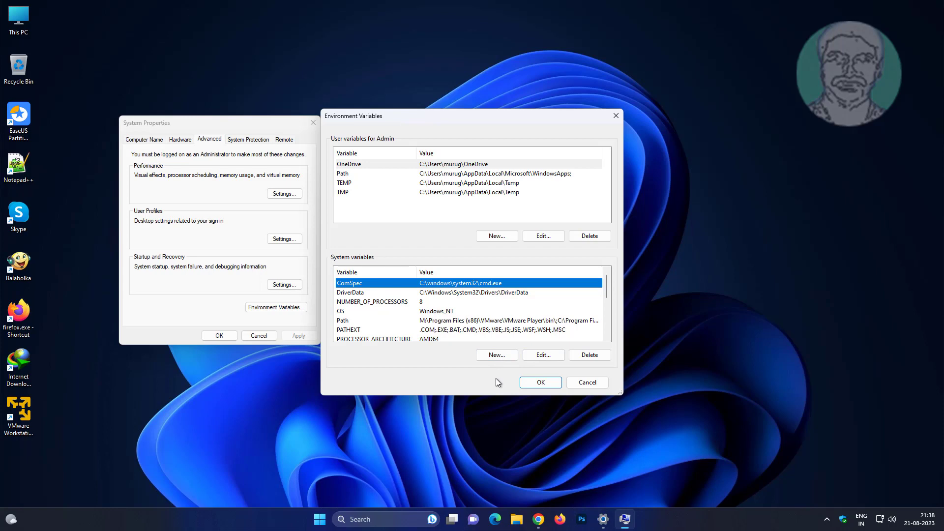
# Step: Start a new system variable named _JAVA_OPTIONS with value -Xmx1024M
pyautogui.click(497, 355)
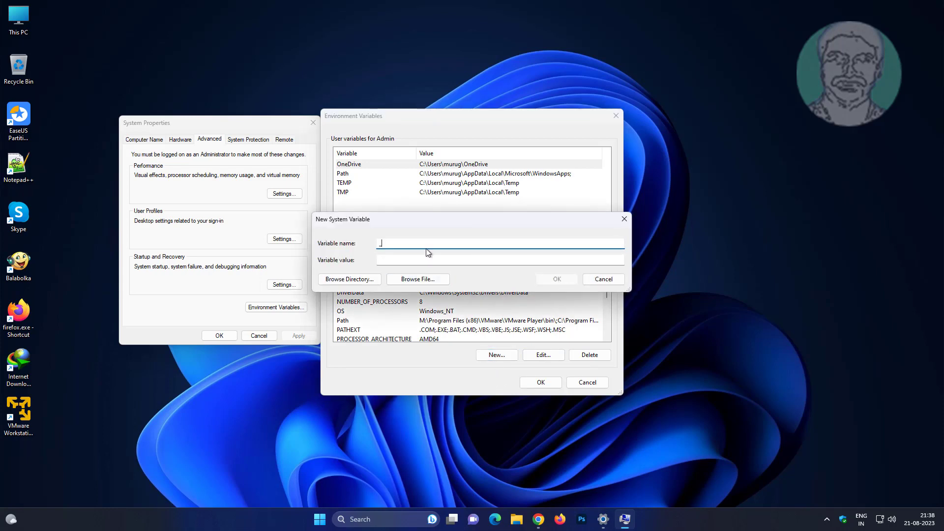
pyautogui.write('_JAVA')
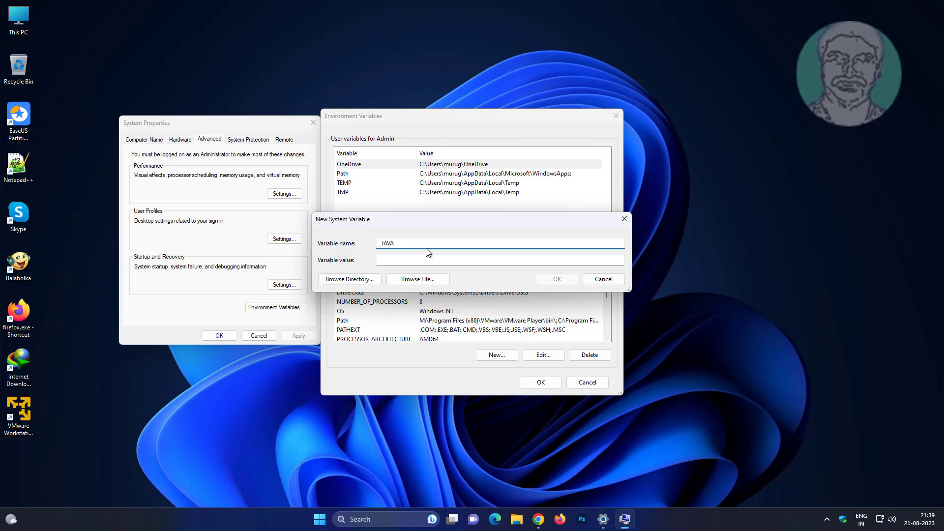
pyautogui.write('_OPTIONS')
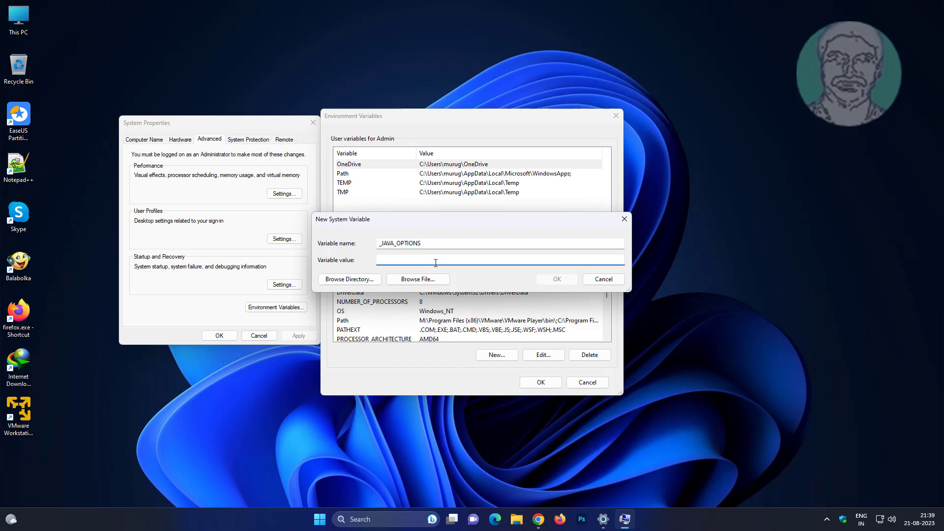
pyautogui.write('-')
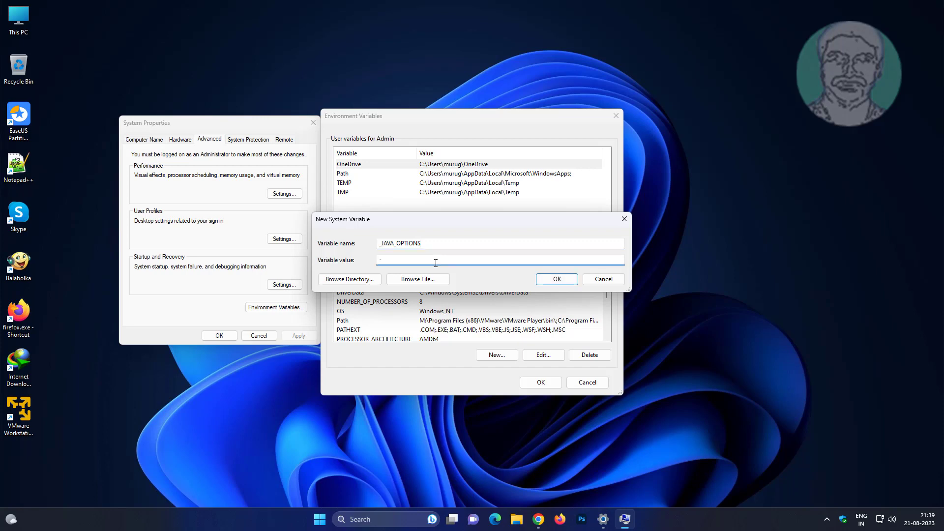
pyautogui.write('X')
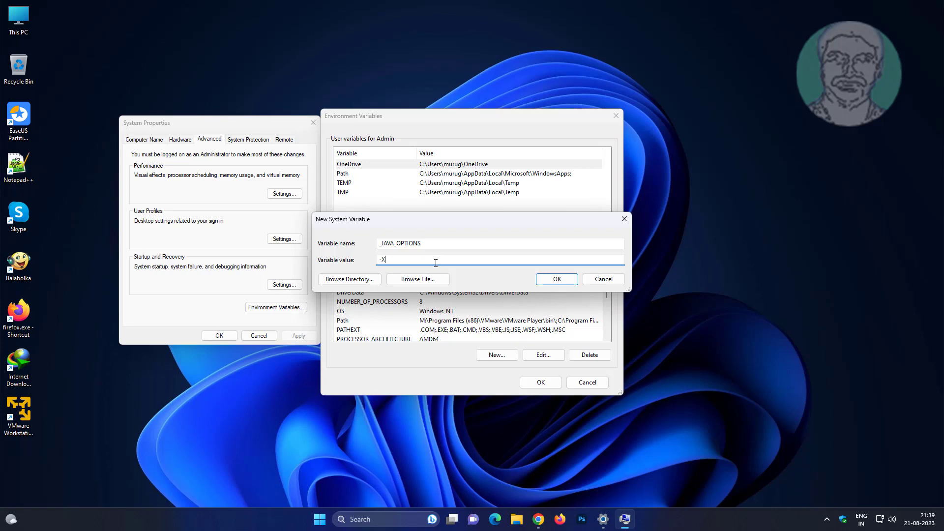
pyautogui.write('mx')
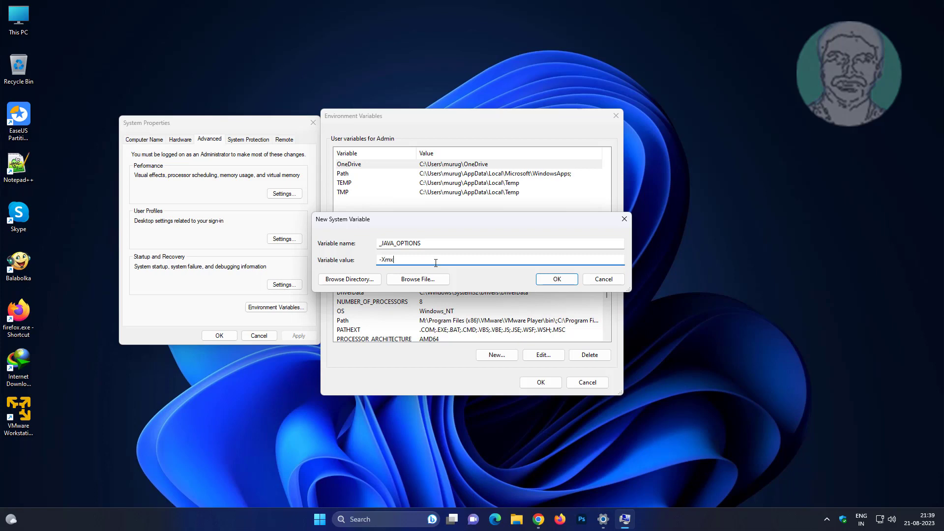
pyautogui.write('1024')
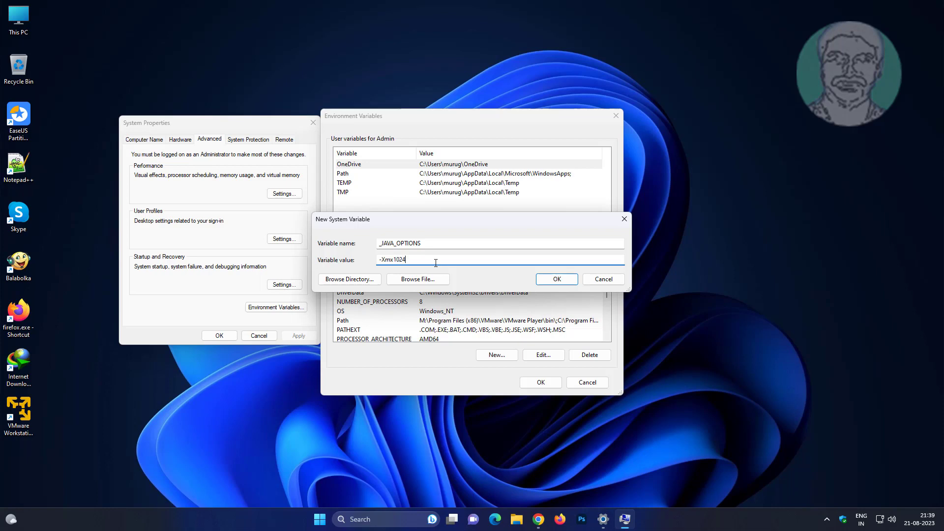
pyautogui.write('M')
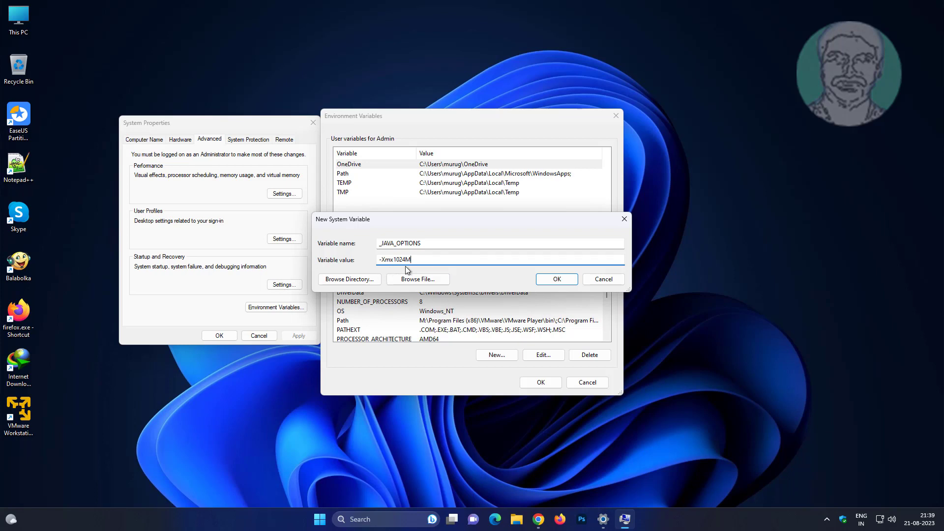
# Step: Confirm the _JAVA_OPTIONS variable and apply the environment variable changes
pyautogui.click(556, 279)
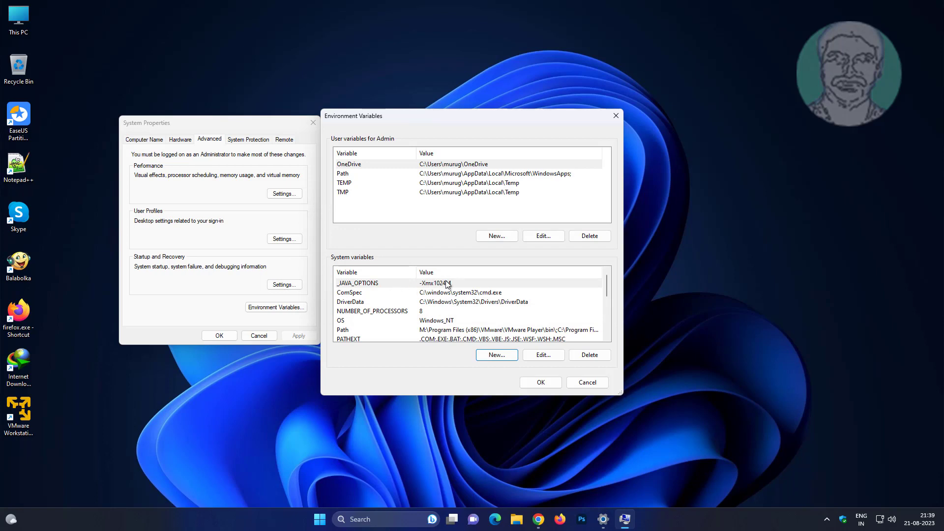
pyautogui.moveTo(463, 289)
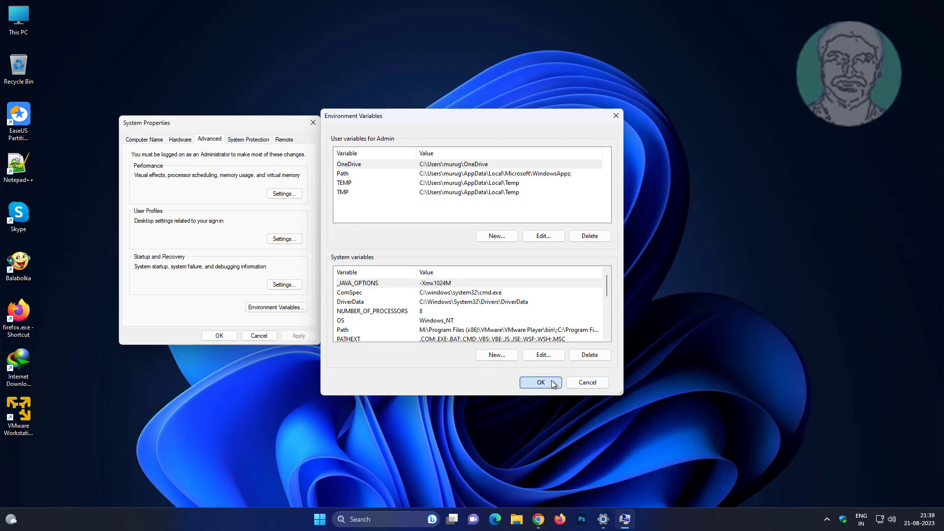
pyautogui.click(541, 382)
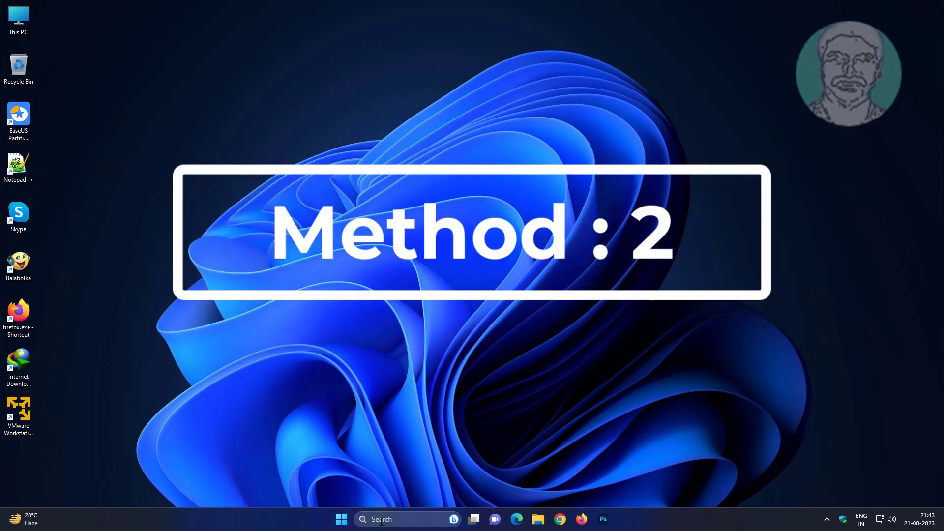
# Step: Find Control Panel by searching 'contro' and show the Programs and Features list with JDK 17.0.8
pyautogui.write('contro')
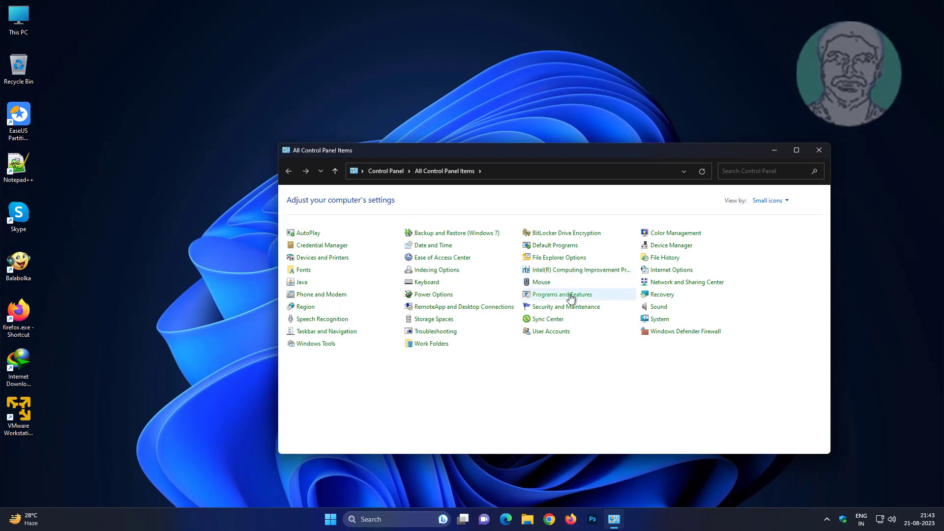
pyautogui.click(562, 294)
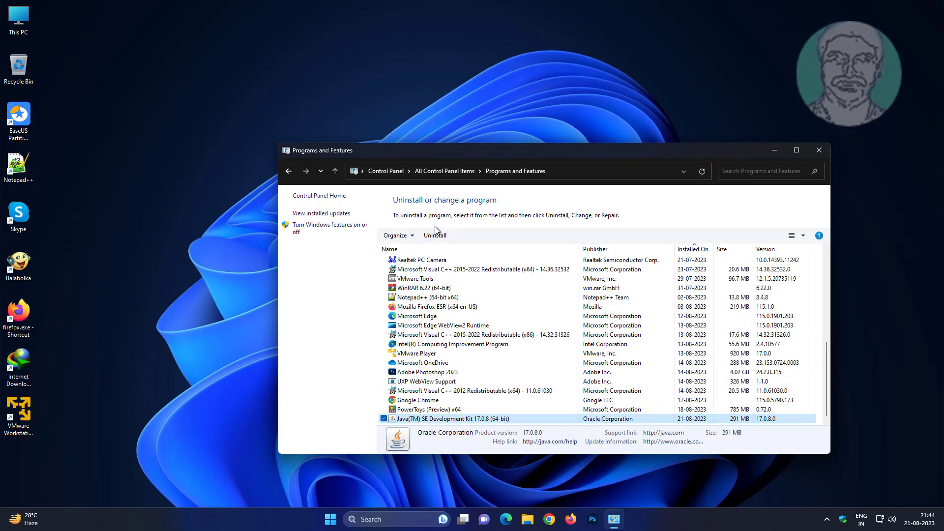
# Step: Uninstall Java SE Development Kit 17.0.8, confirming removal, and close Programs and Features
pyautogui.click(434, 235)
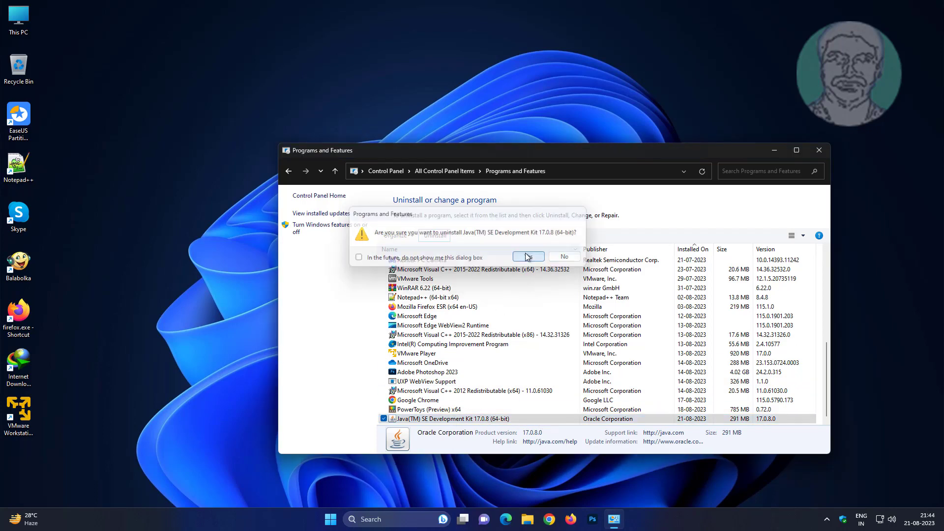
pyautogui.click(528, 256)
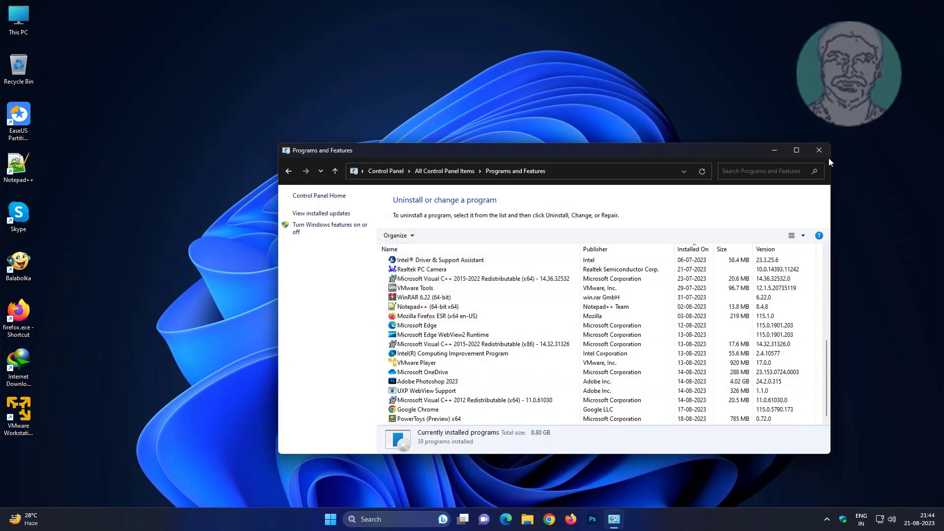
pyautogui.click(819, 150)
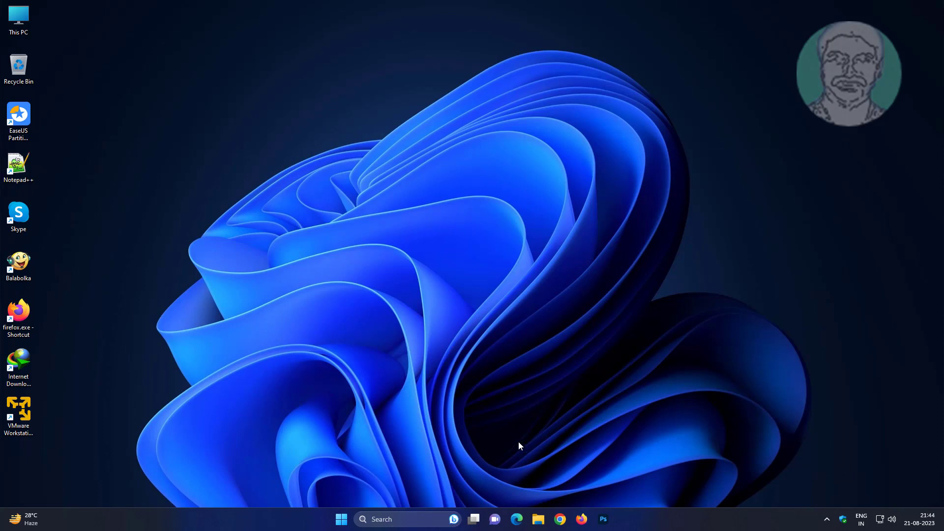
# Step: In Chrome, search Google for 'jdk download' and reach Oracle's Java Downloads Java 20 section
pyautogui.click(560, 520)
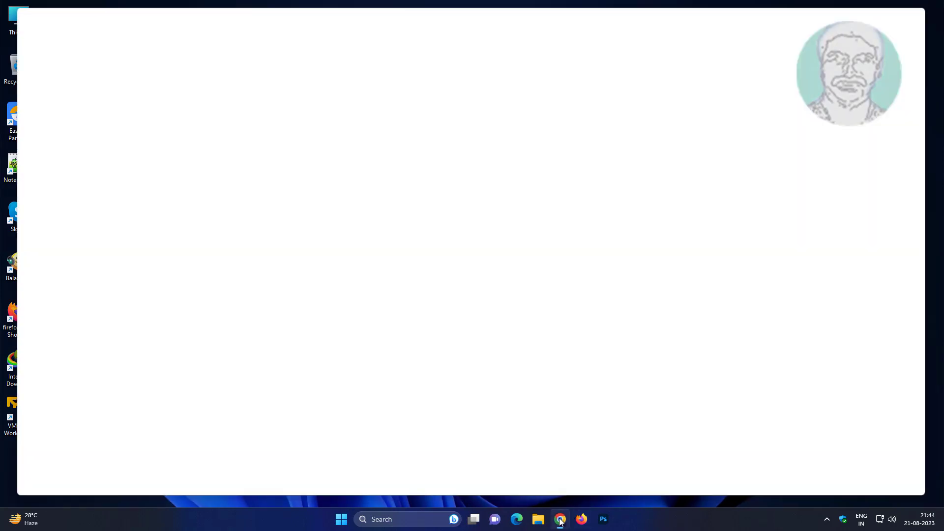
pyautogui.click(559, 519)
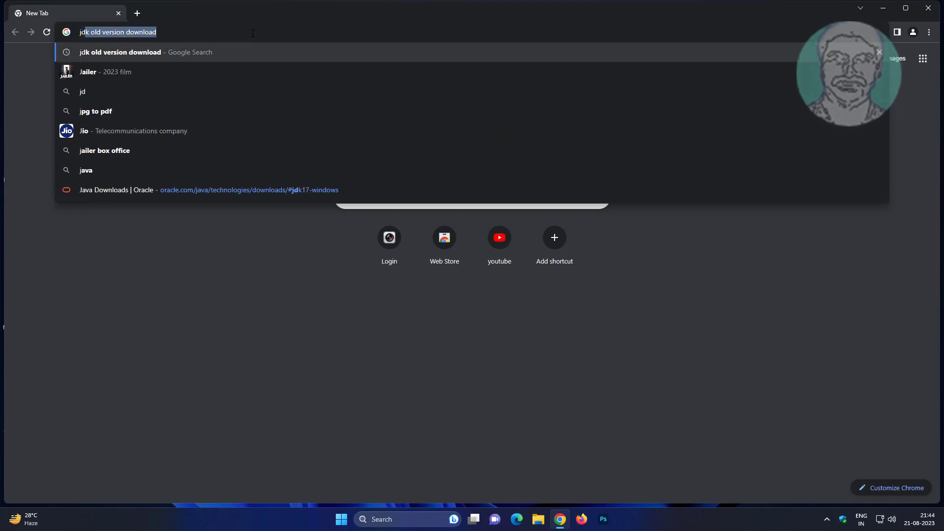
pyautogui.write('jdk download')
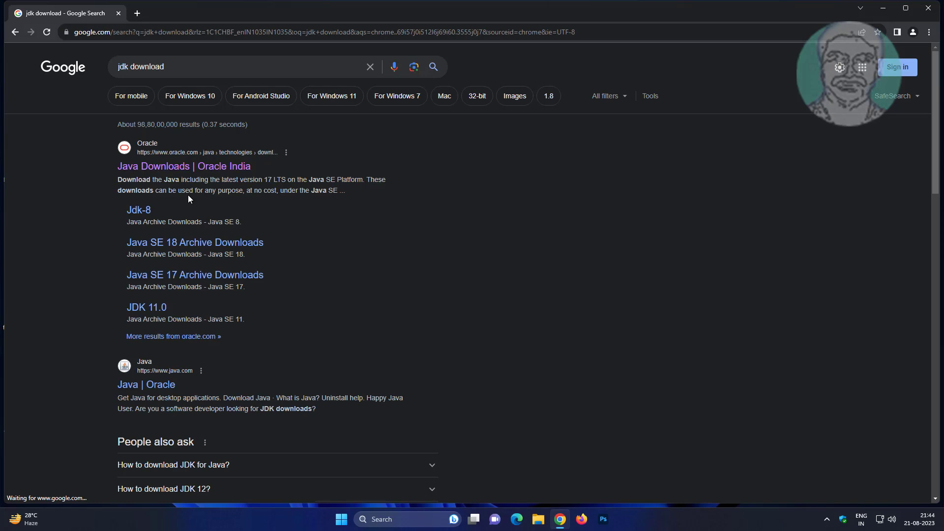
pyautogui.click(184, 167)
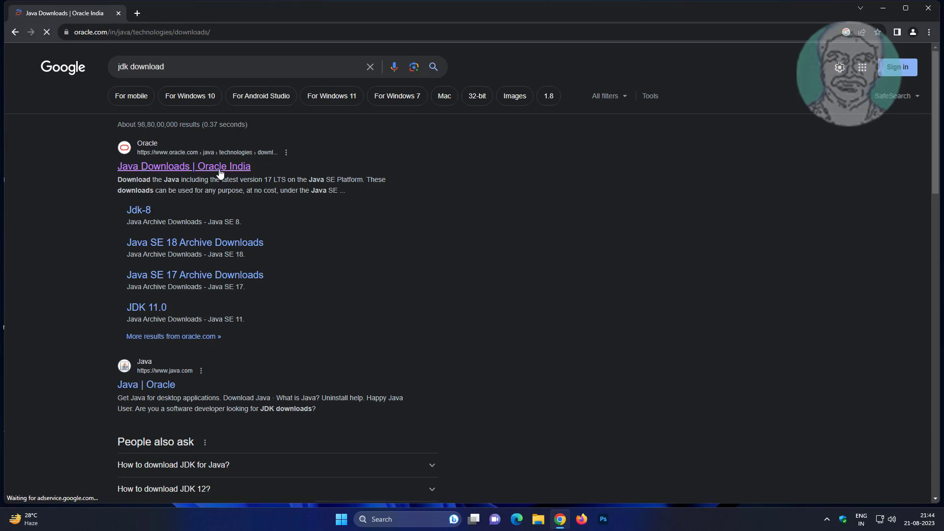
pyautogui.click(183, 167)
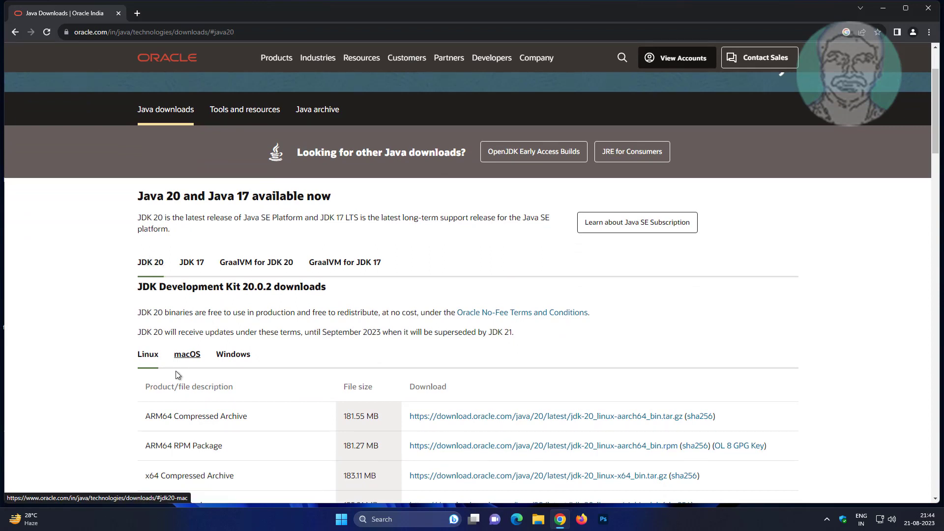
# Step: Download the JDK 20.0.2 Windows x64 installer .exe and launch its setup wizard
pyautogui.click(233, 354)
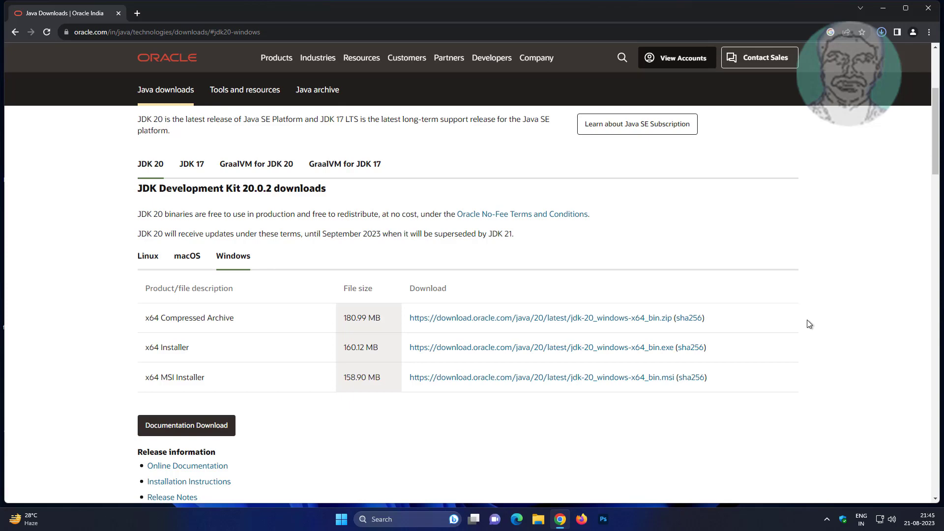
pyautogui.click(541, 348)
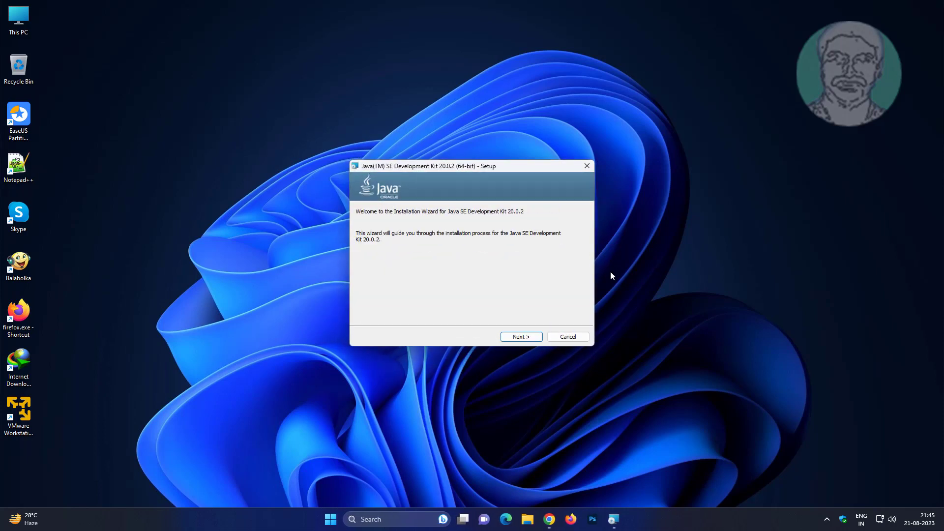
# Step: Install JDK 20.0.2 to the default C:\Program Files\Java\jdk-20\ folder and close the wizard
pyautogui.click(522, 336)
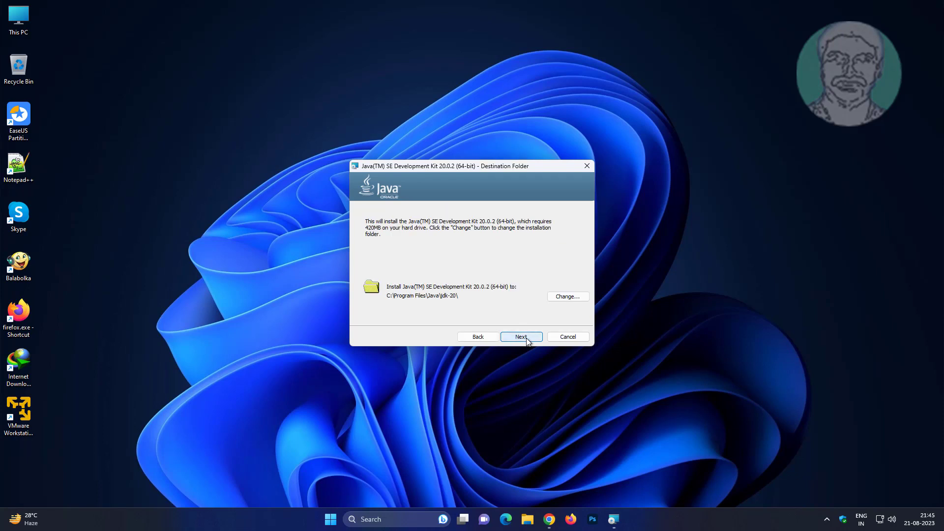
pyautogui.click(521, 337)
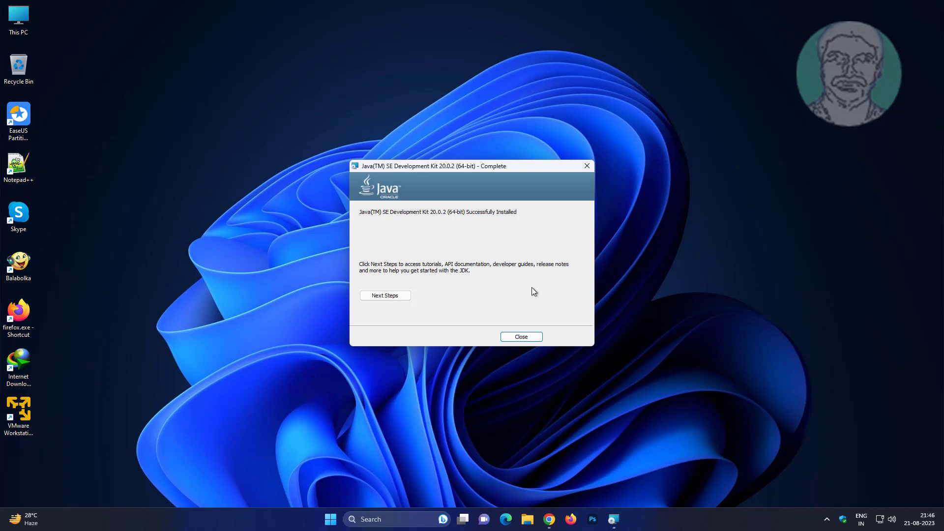
pyautogui.moveTo(515, 338)
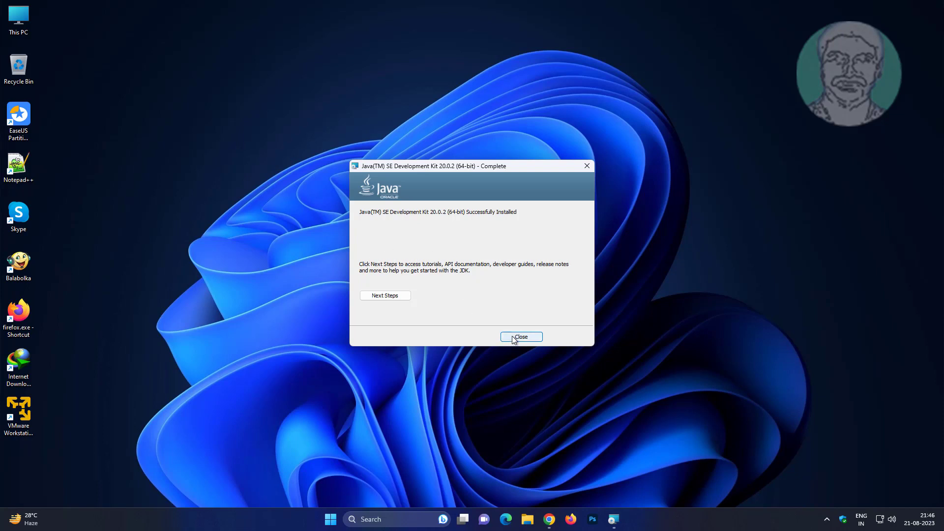
pyautogui.click(521, 336)
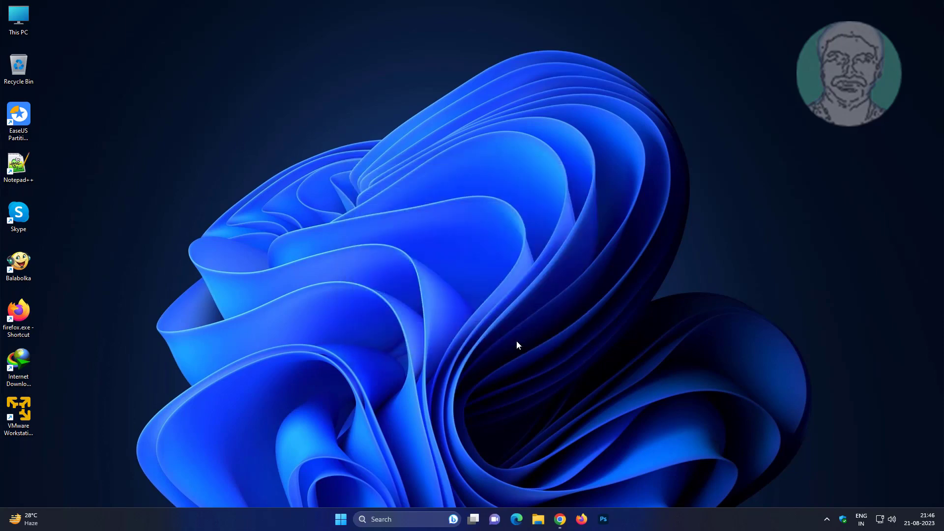